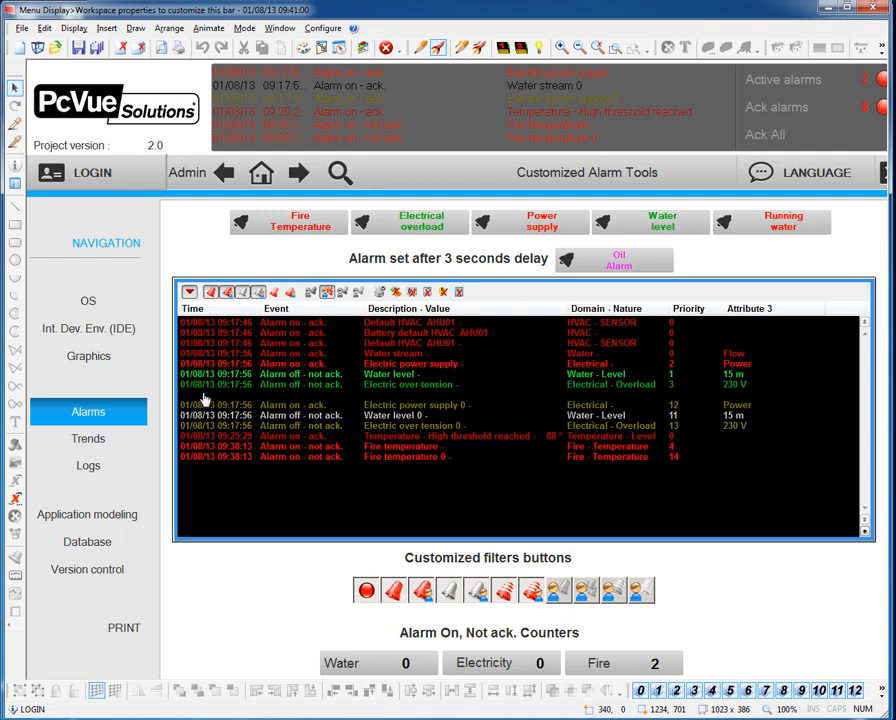
pyautogui.moveTo(284, 400)
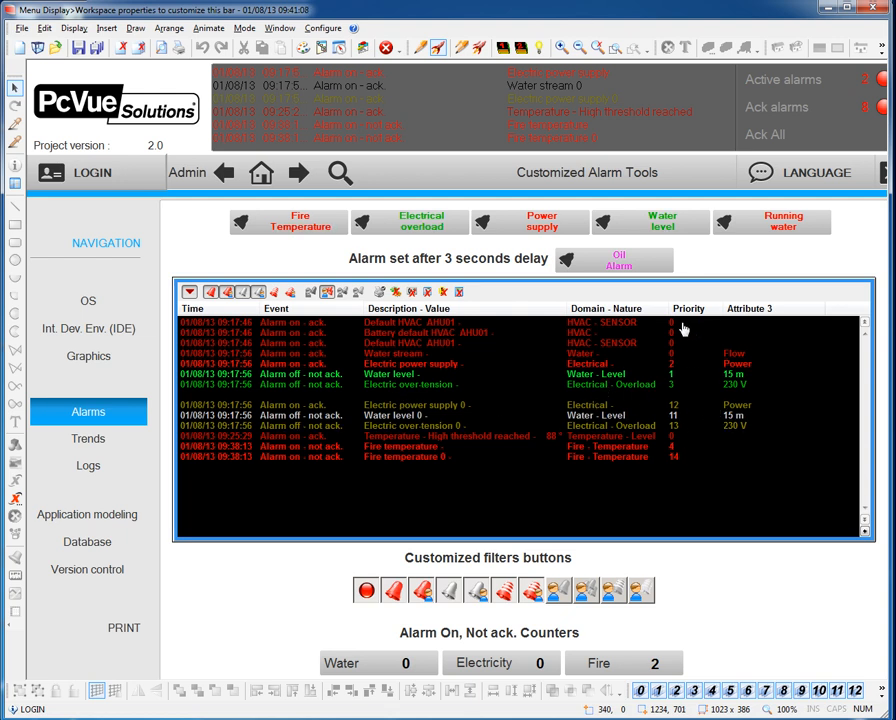
pyautogui.moveTo(680, 456)
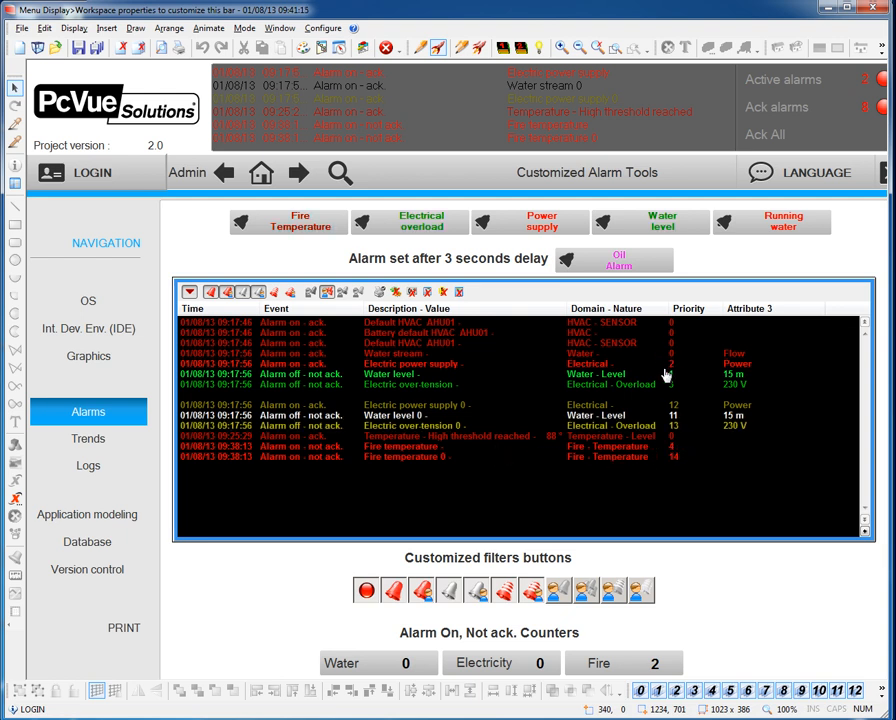
pyautogui.moveTo(316, 388)
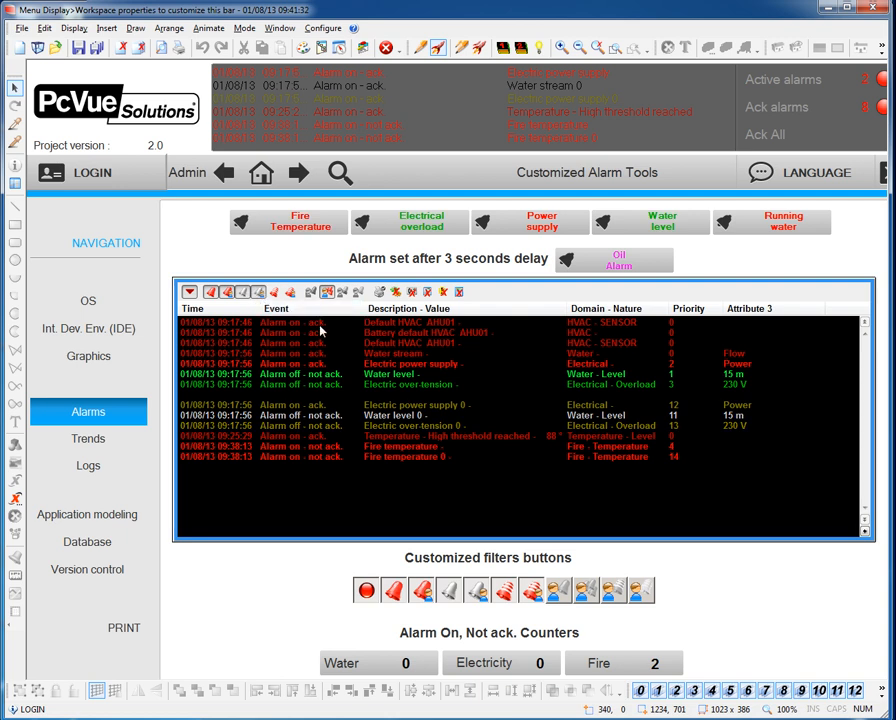
pyautogui.moveTo(864, 528)
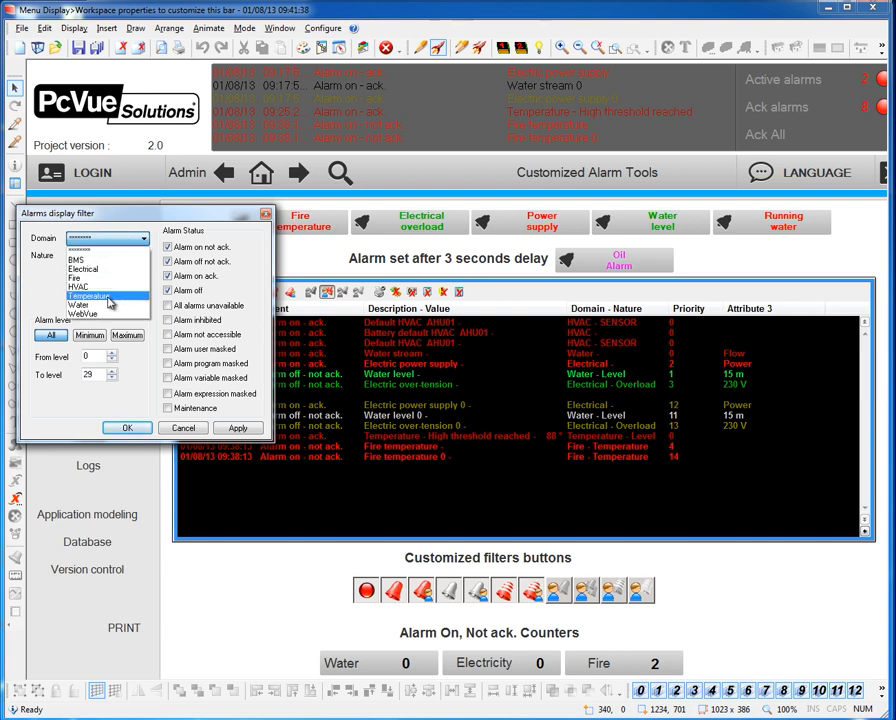
# Filter the alarm list to Domain Fire and Nature Temperature and apply it
pyautogui.click(104, 240)
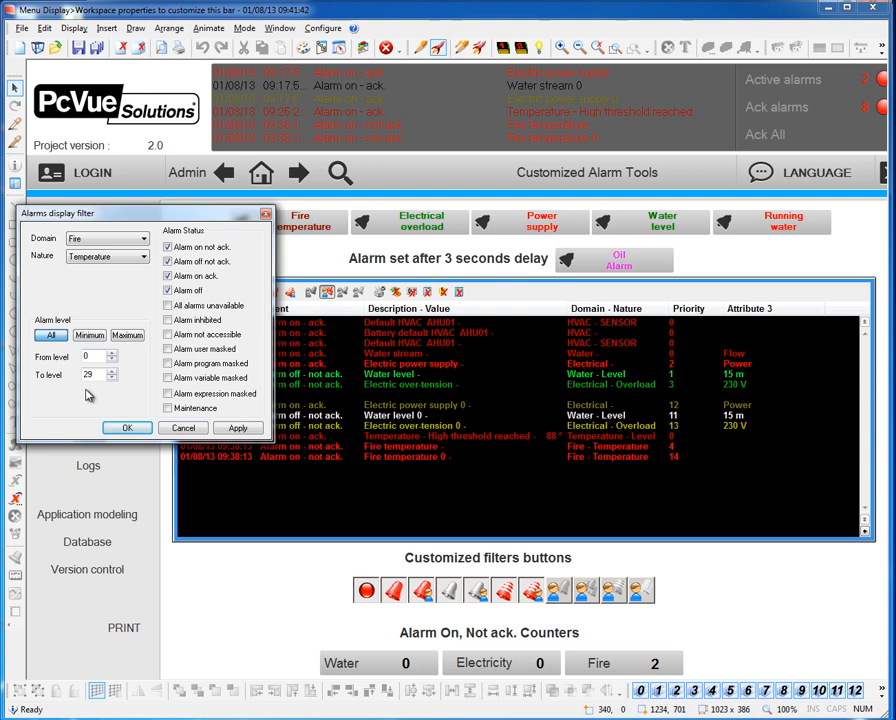
pyautogui.moveTo(104, 394)
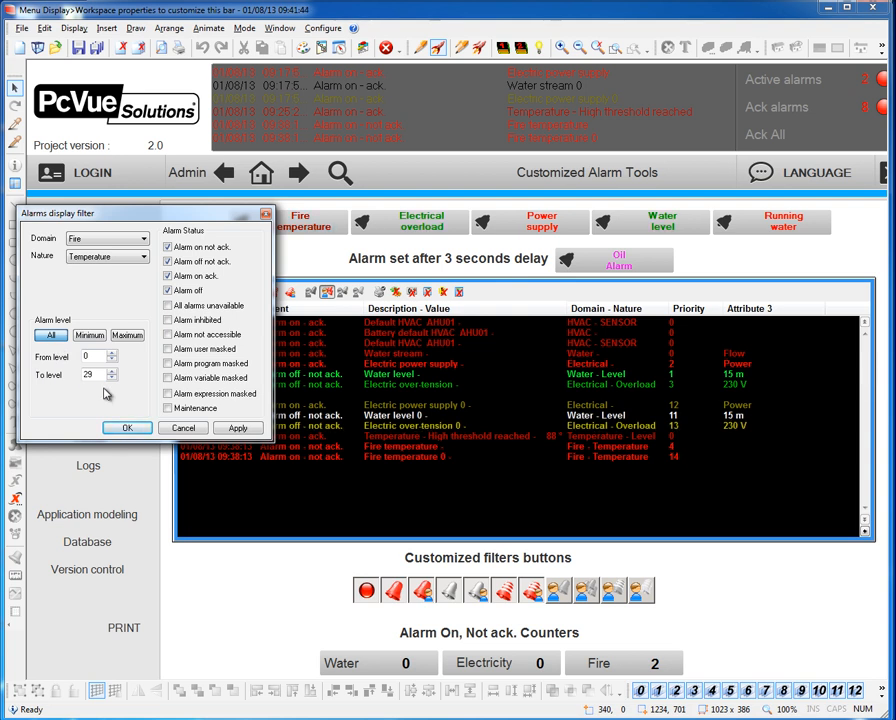
pyautogui.click(128, 428)
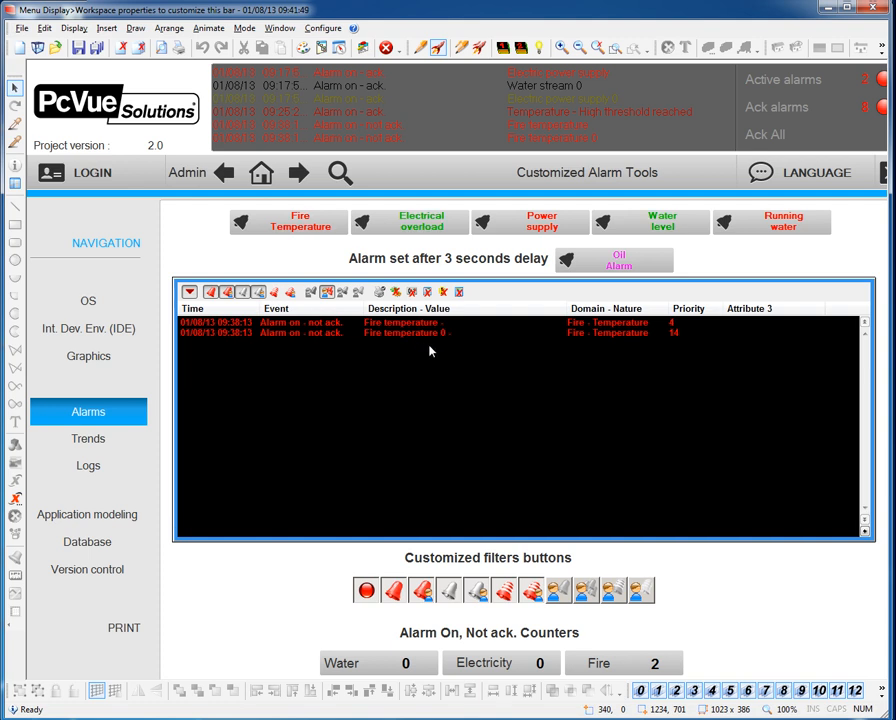
pyautogui.moveTo(444, 340)
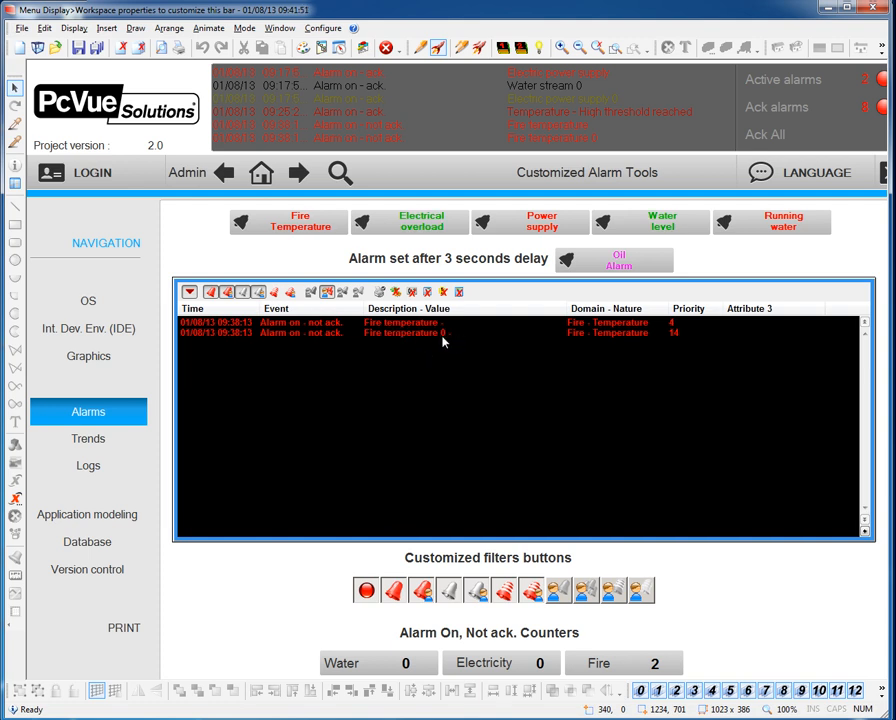
pyautogui.moveTo(452, 344)
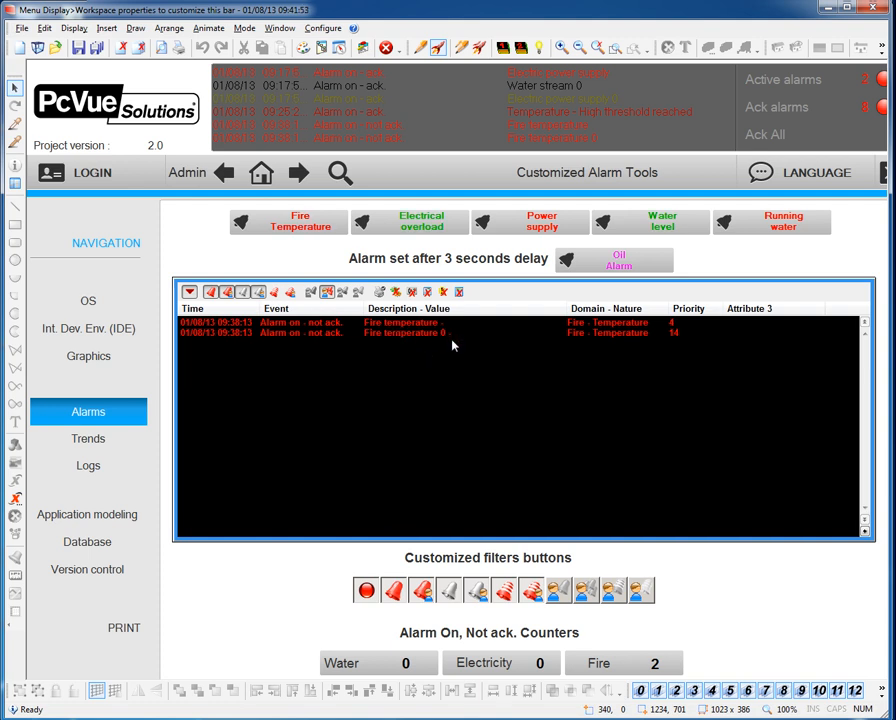
pyautogui.moveTo(356, 352)
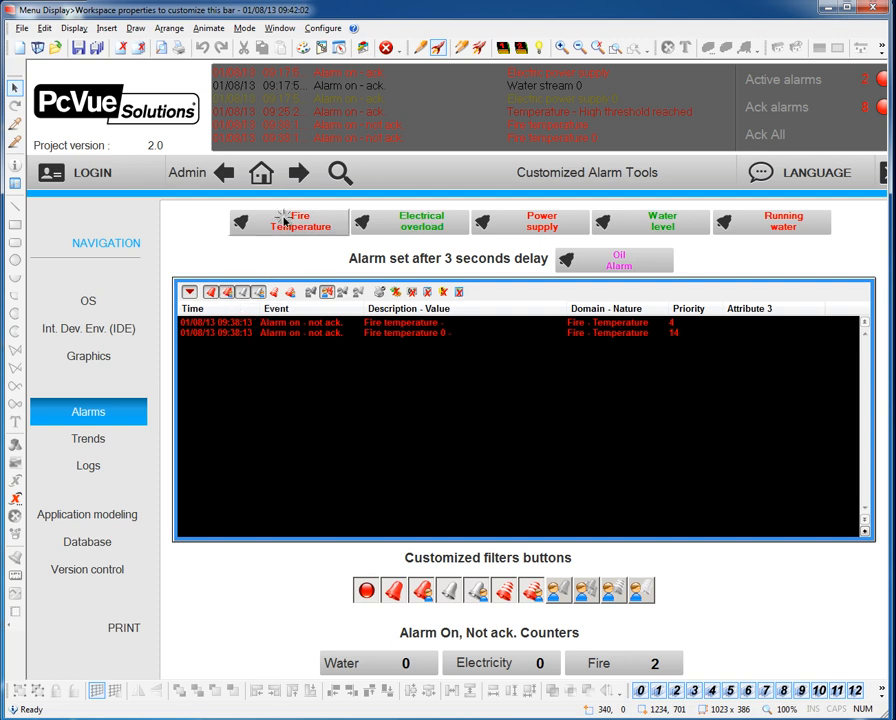
# Reset the Fire Temperature alarm from the Customized Alarm Tools bar
pyautogui.click(286, 220)
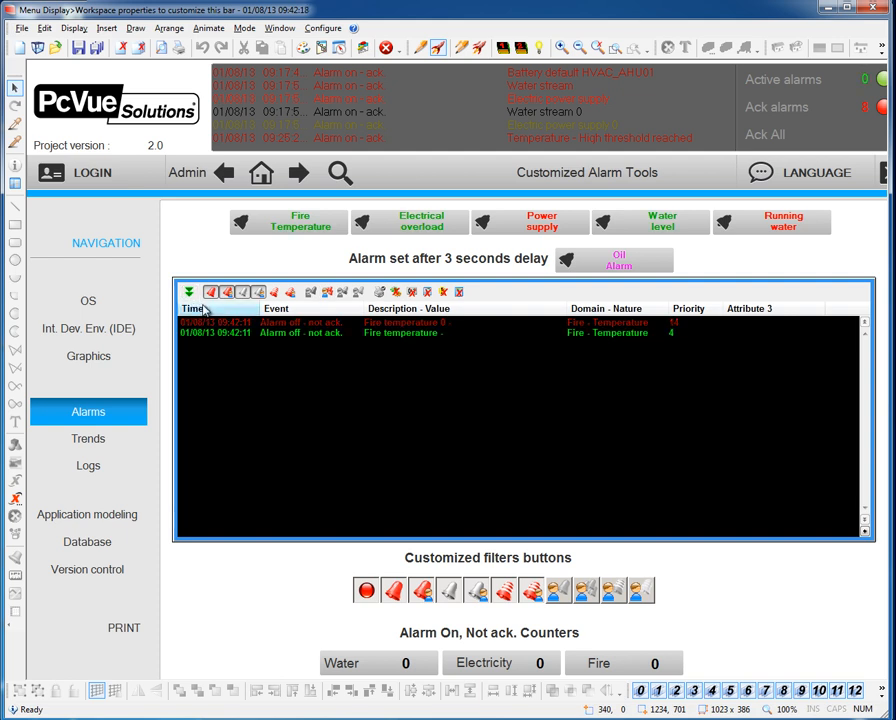
# Toggle the Fire Temperature alarm off and on again, keeping the list on current entries
pyautogui.click(300, 220)
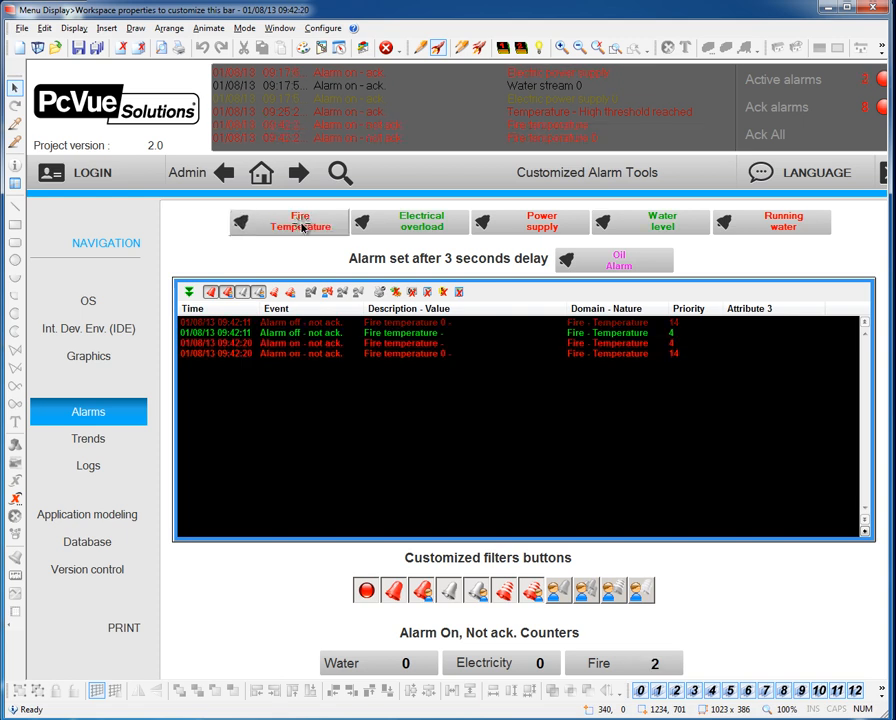
pyautogui.click(288, 220)
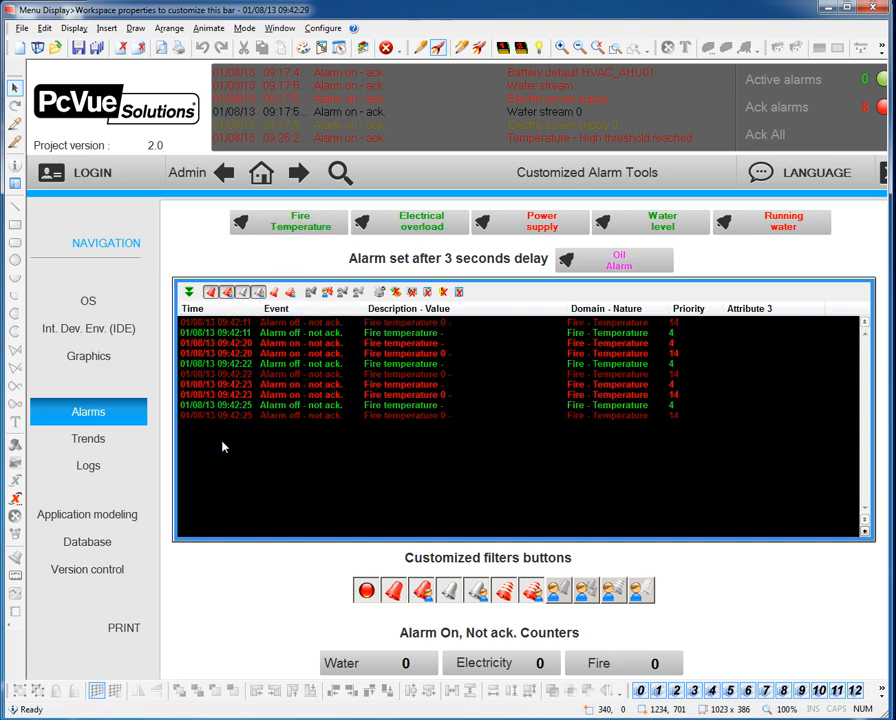
pyautogui.click(190, 292)
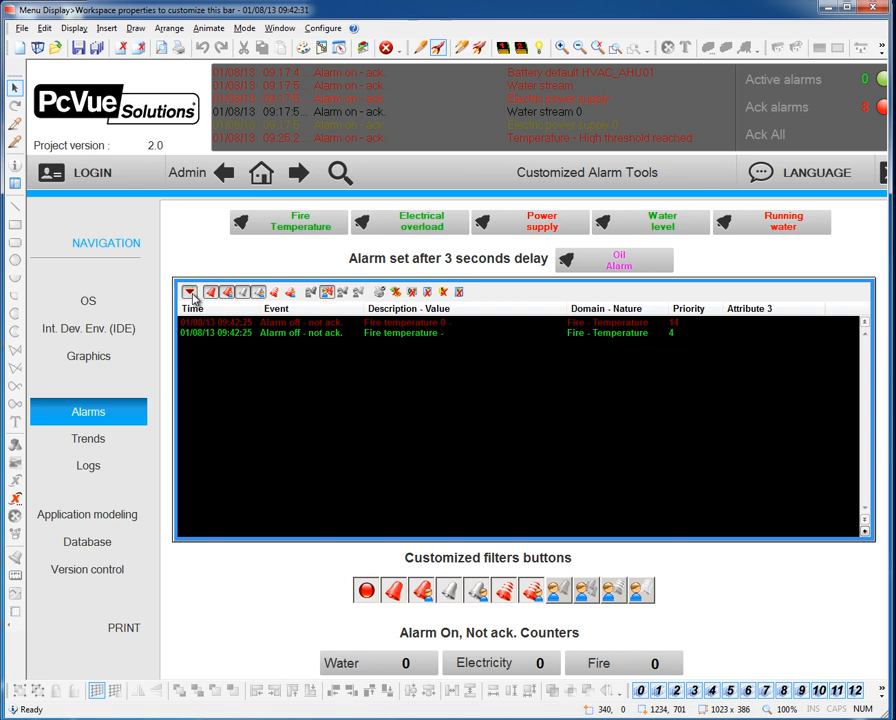
pyautogui.click(288, 220)
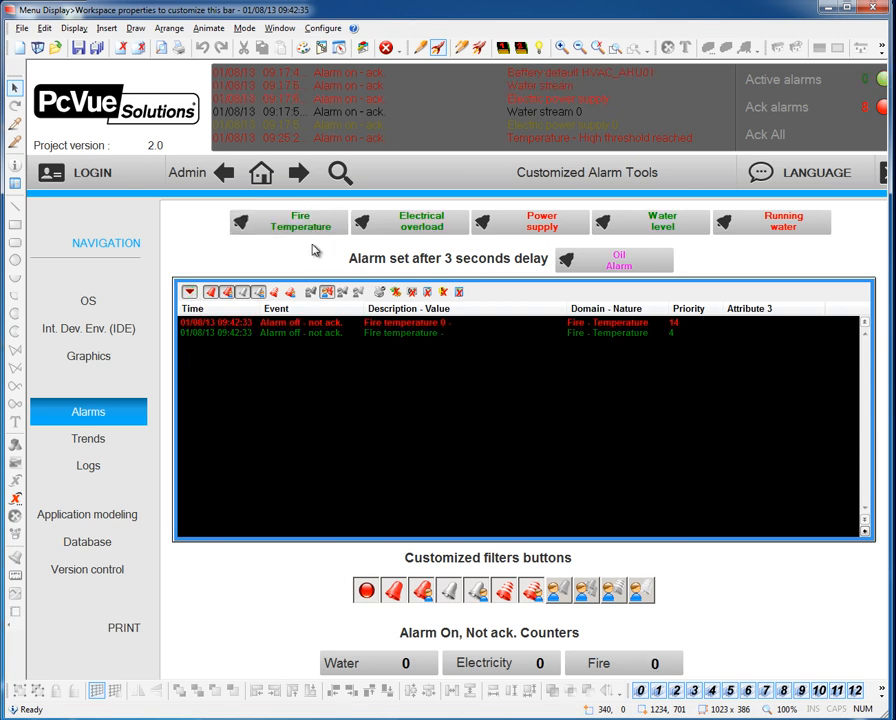
pyautogui.moveTo(384, 300)
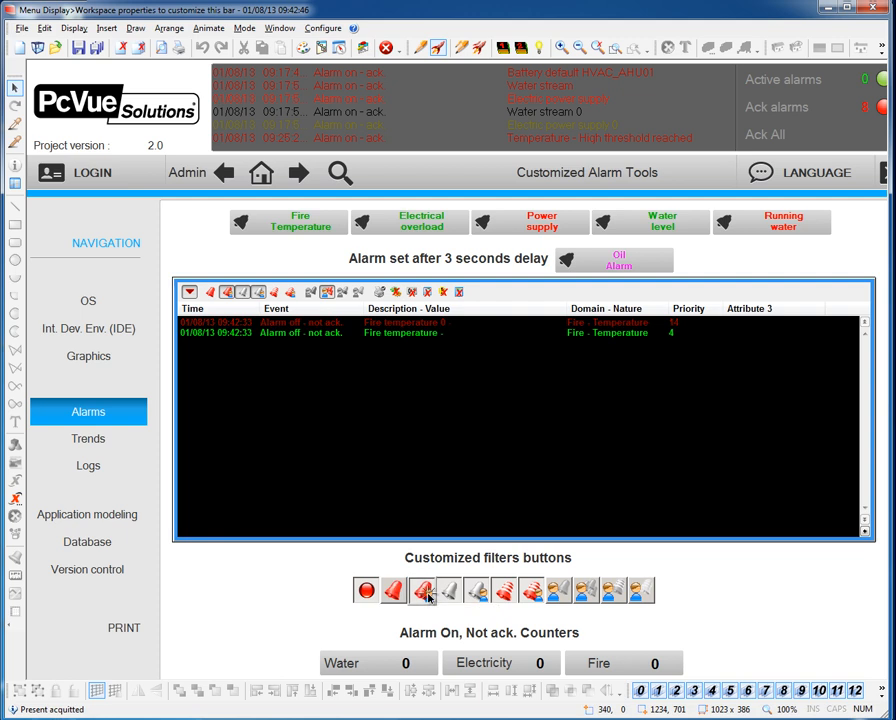
# Apply the Present acknowledged and Absent not acquitted filters, dismissing the interlock warning
pyautogui.click(424, 592)
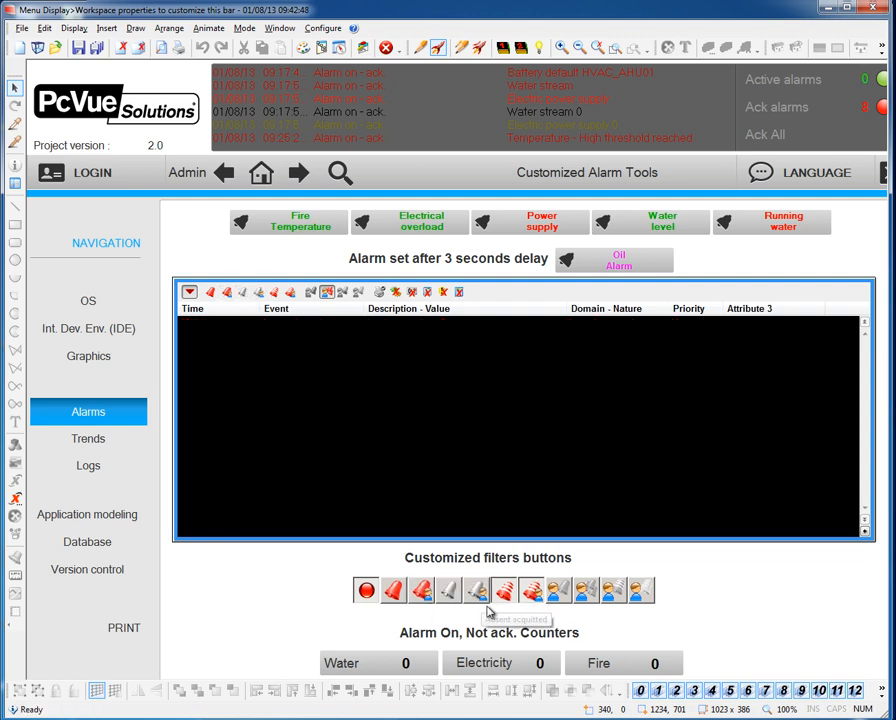
pyautogui.click(504, 588)
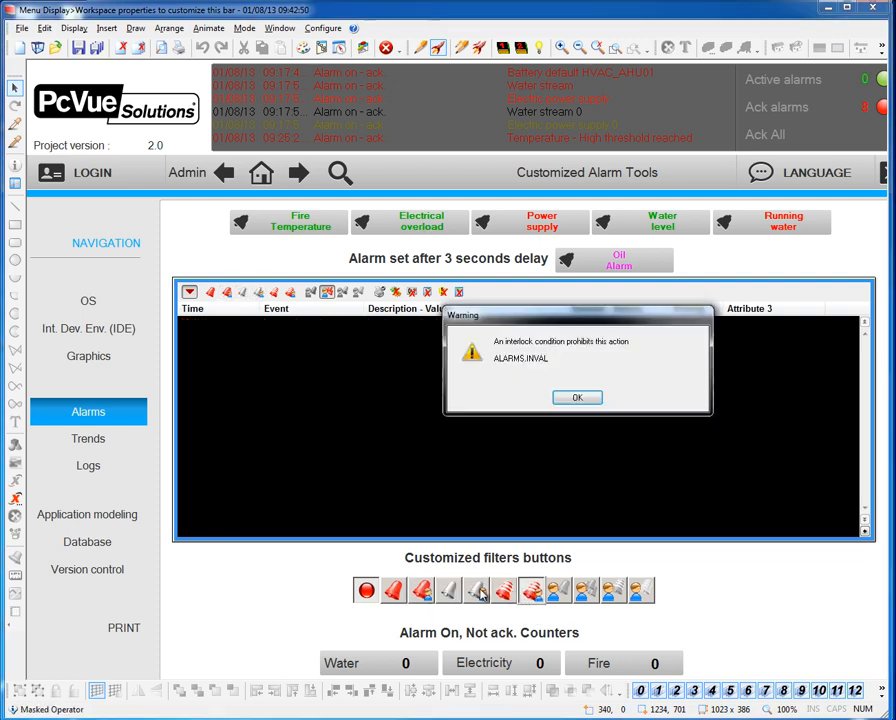
pyautogui.click(576, 396)
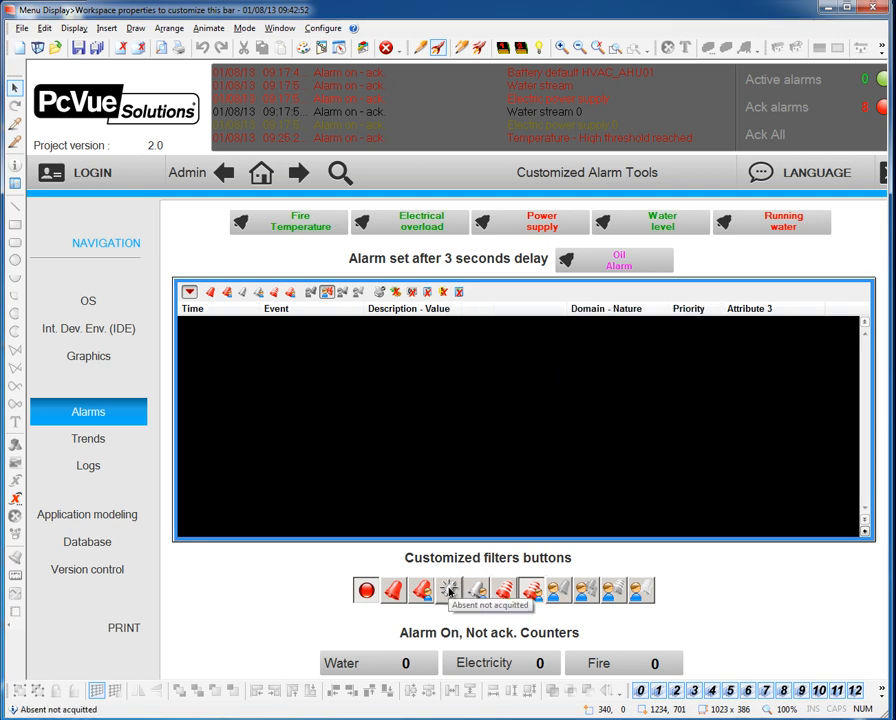
pyautogui.click(392, 592)
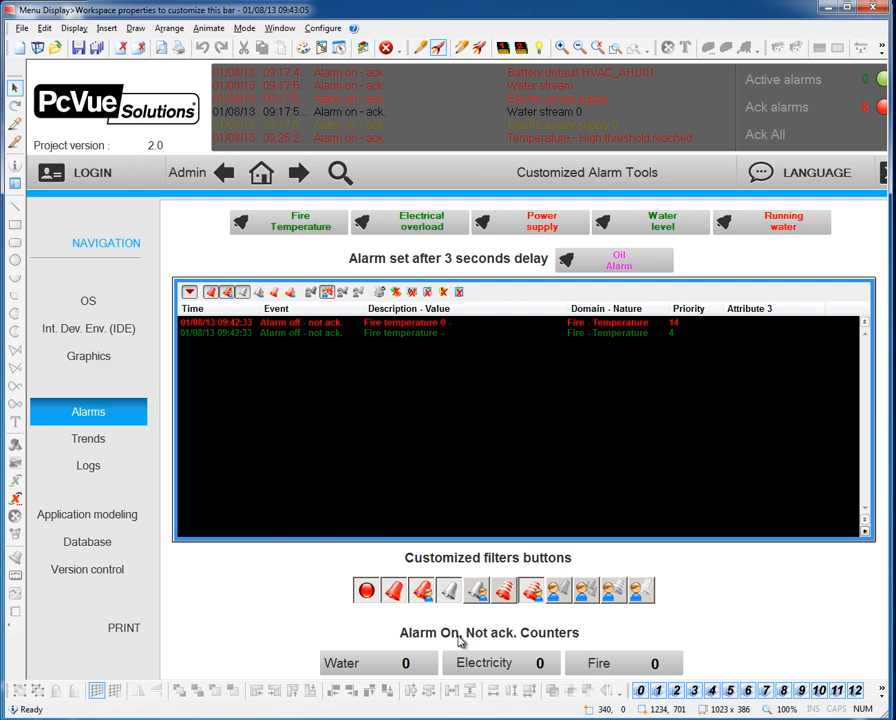
pyautogui.moveTo(620, 688)
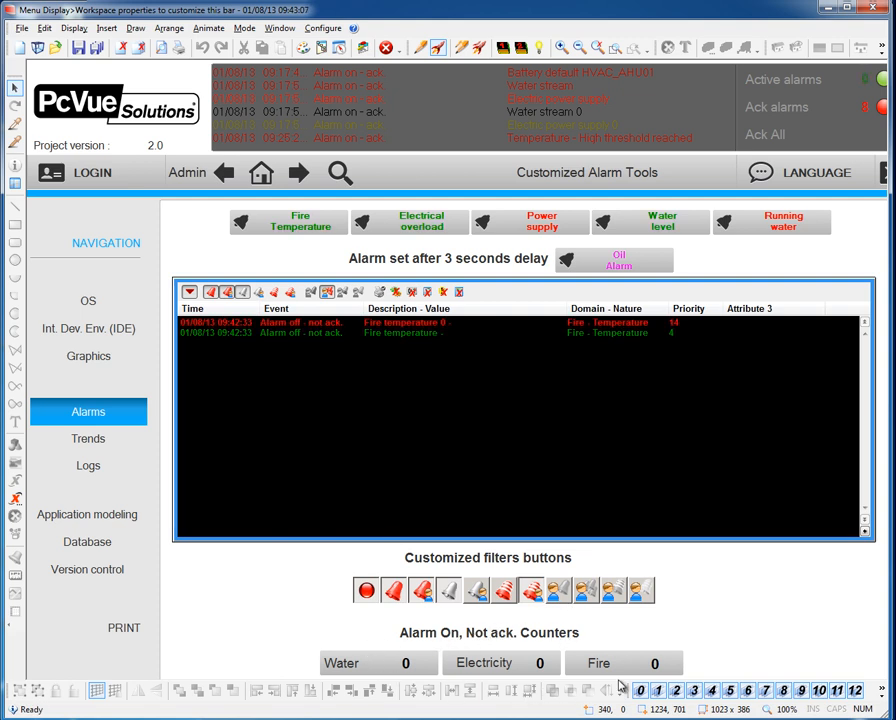
pyautogui.moveTo(364, 568)
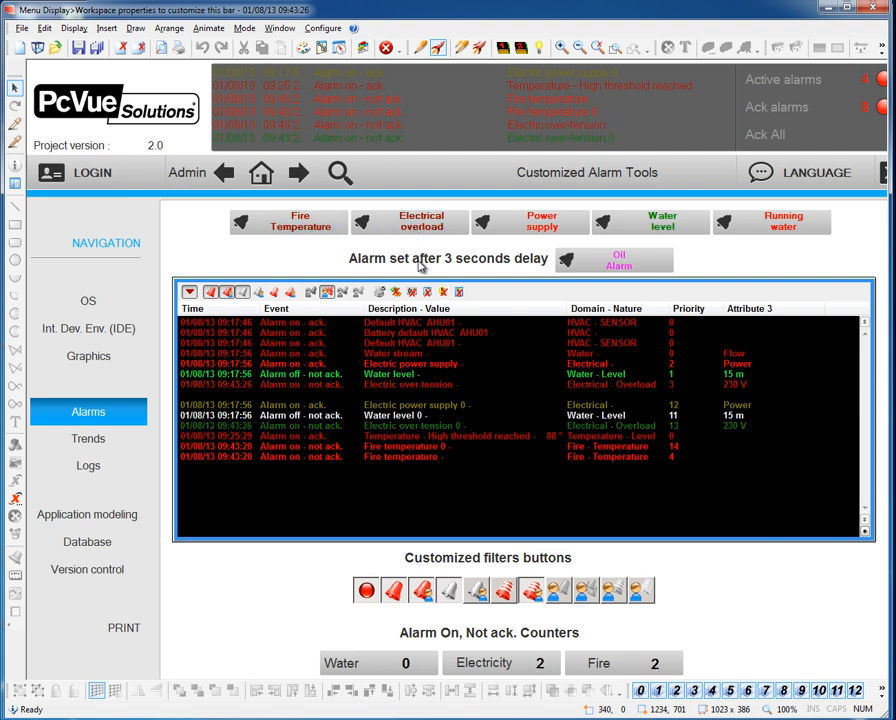
pyautogui.moveTo(532, 444)
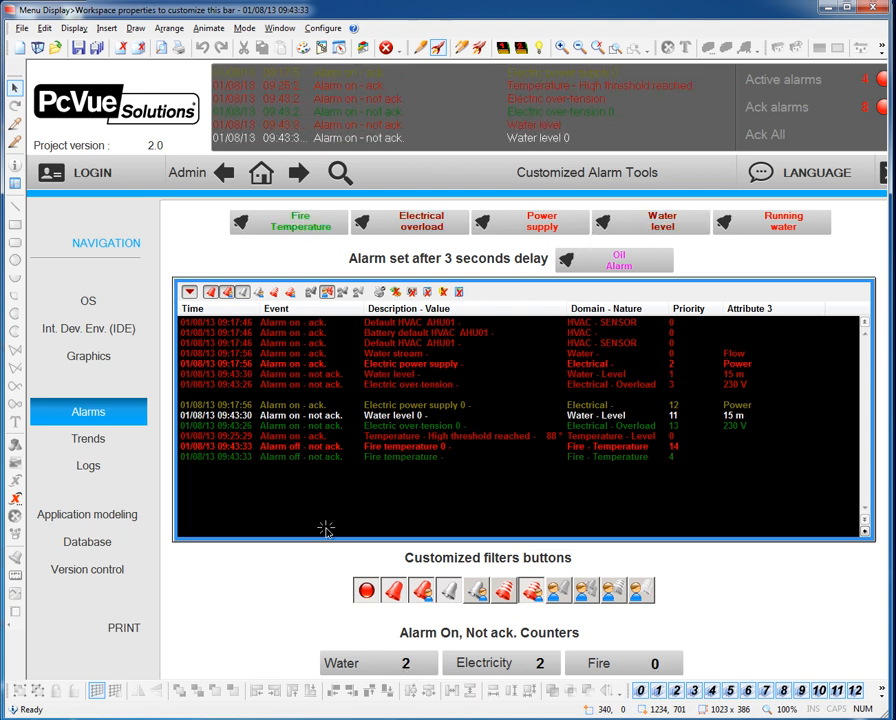
pyautogui.moveTo(448, 680)
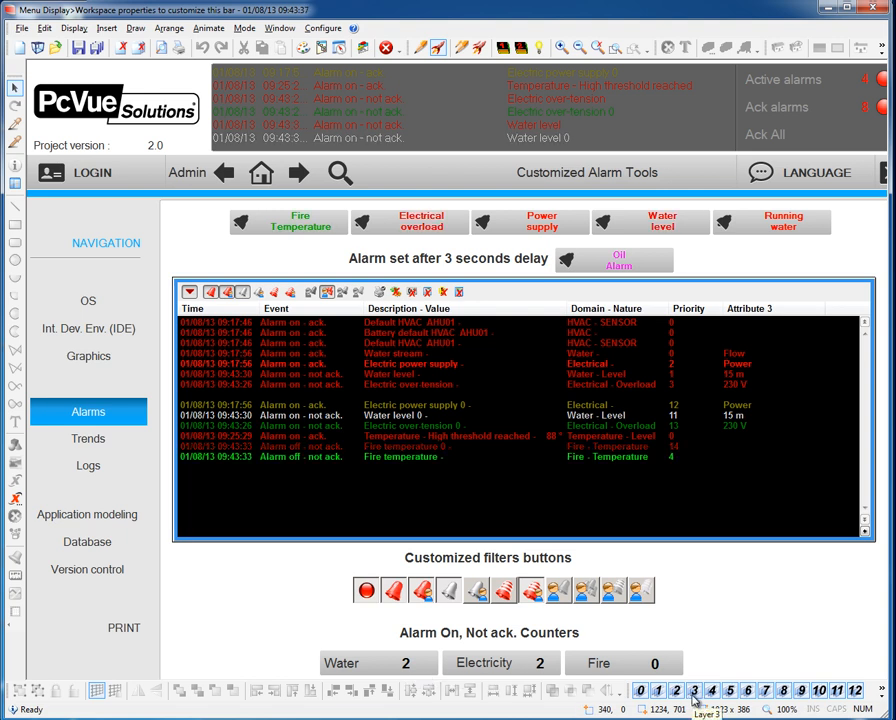
pyautogui.moveTo(272, 376)
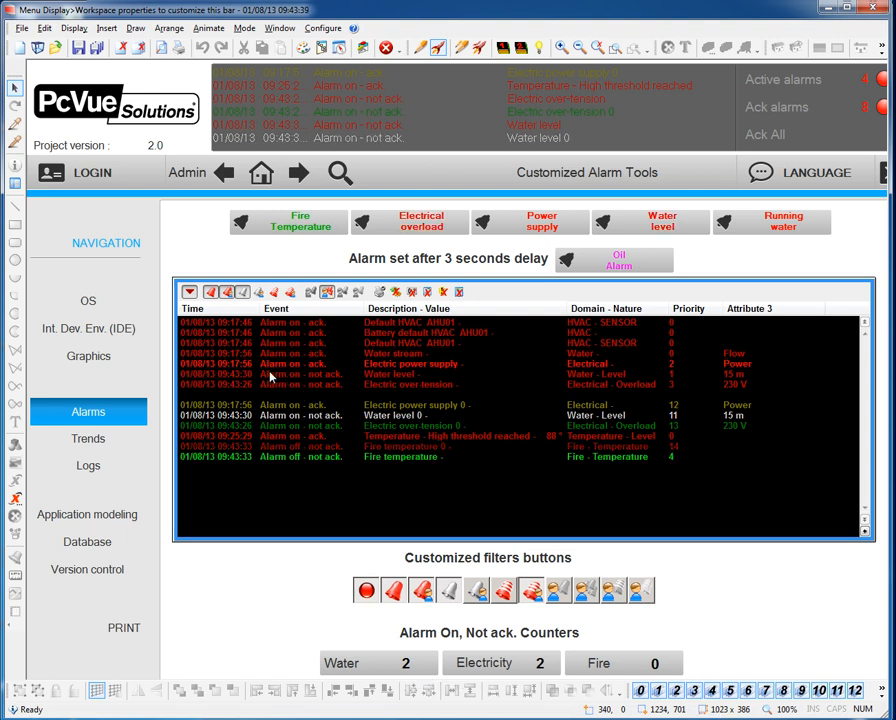
pyautogui.moveTo(232, 356)
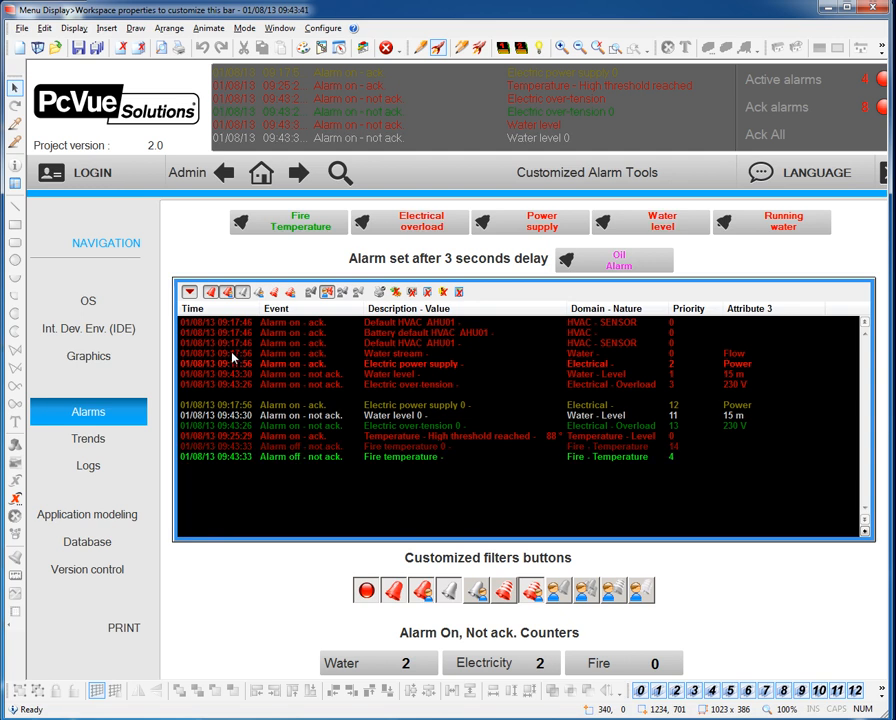
pyautogui.moveTo(196, 360)
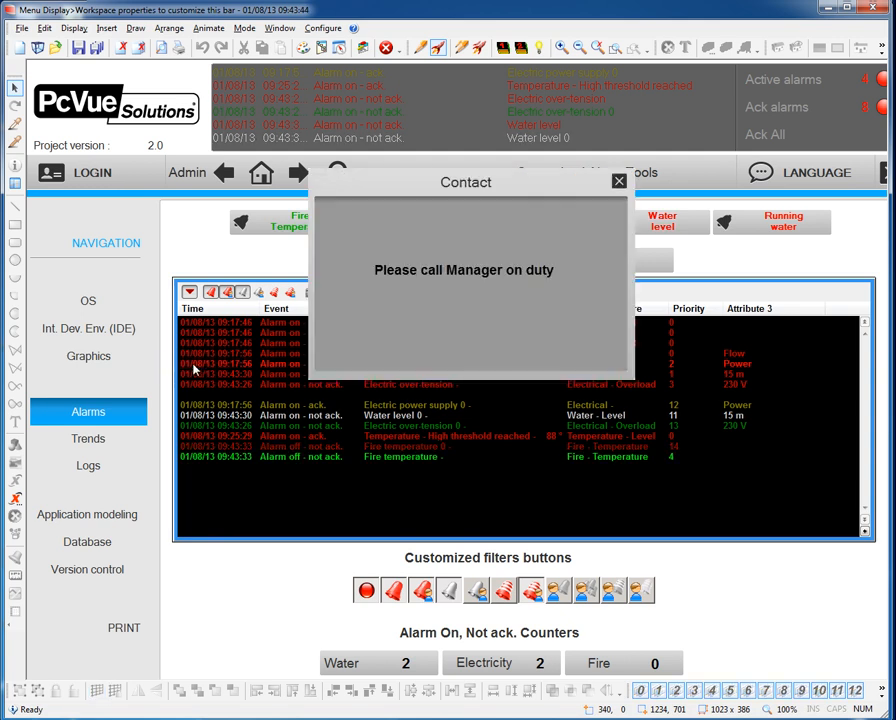
pyautogui.moveTo(616, 182)
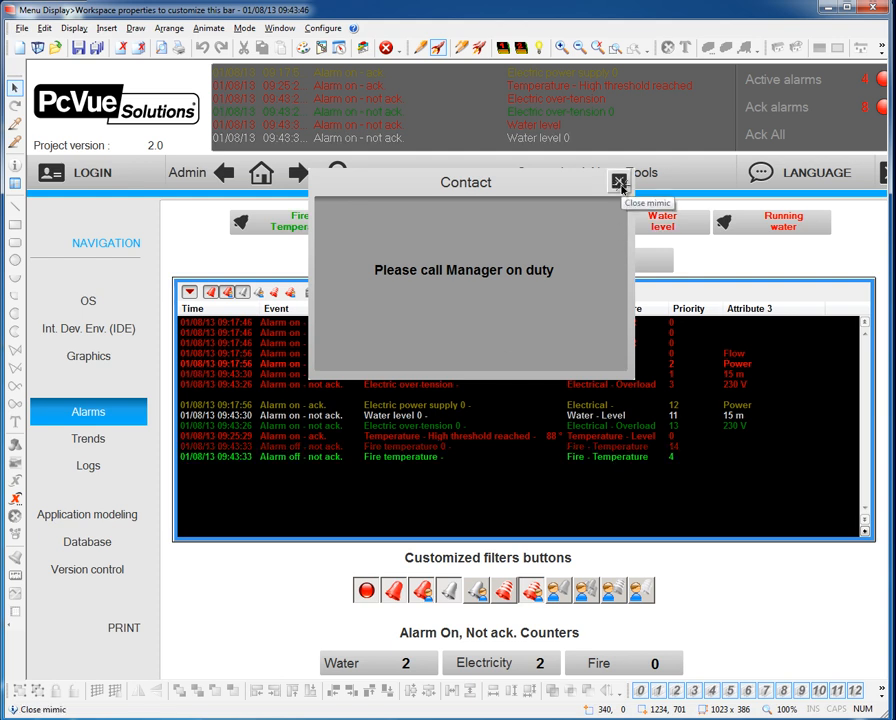
pyautogui.click(616, 182)
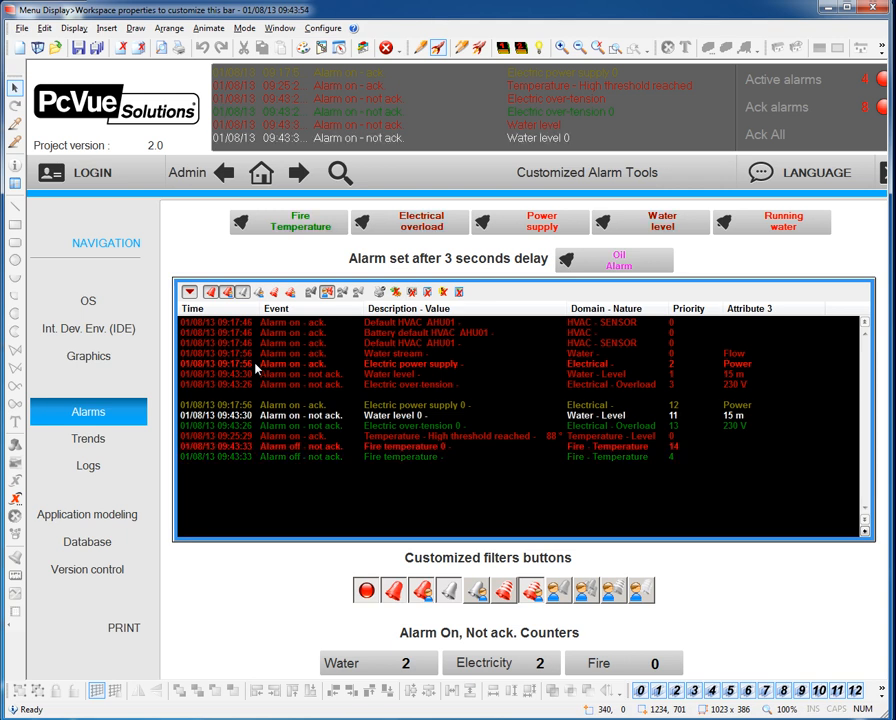
pyautogui.moveTo(278, 384)
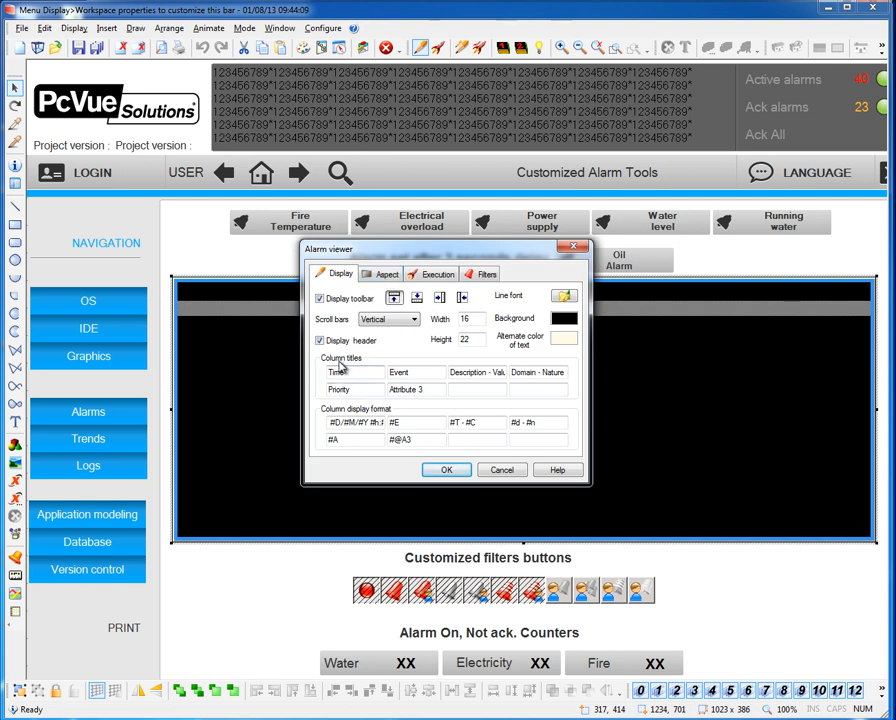
pyautogui.click(476, 424)
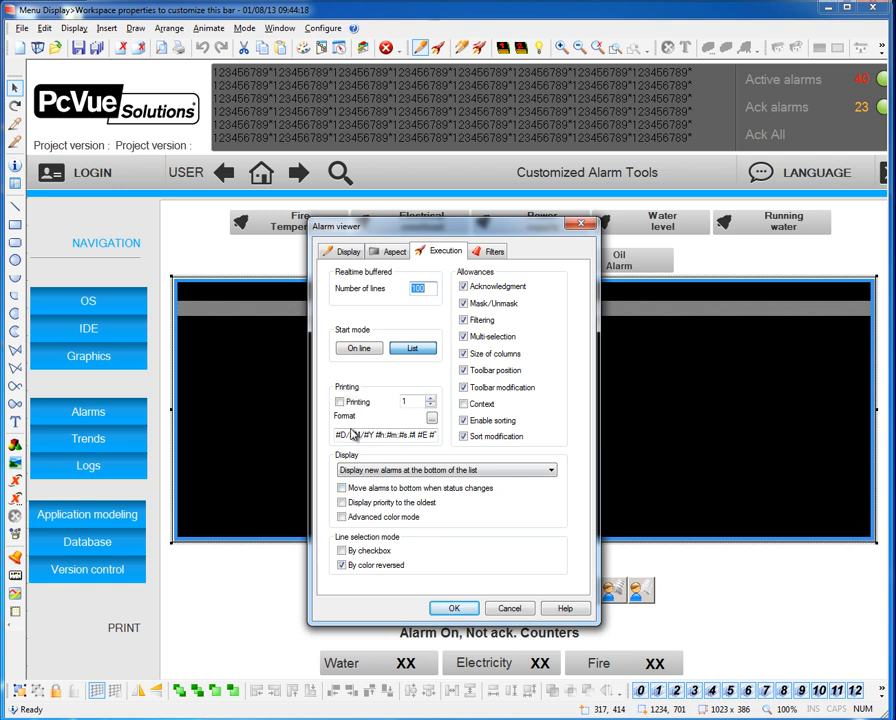
pyautogui.moveTo(372, 470)
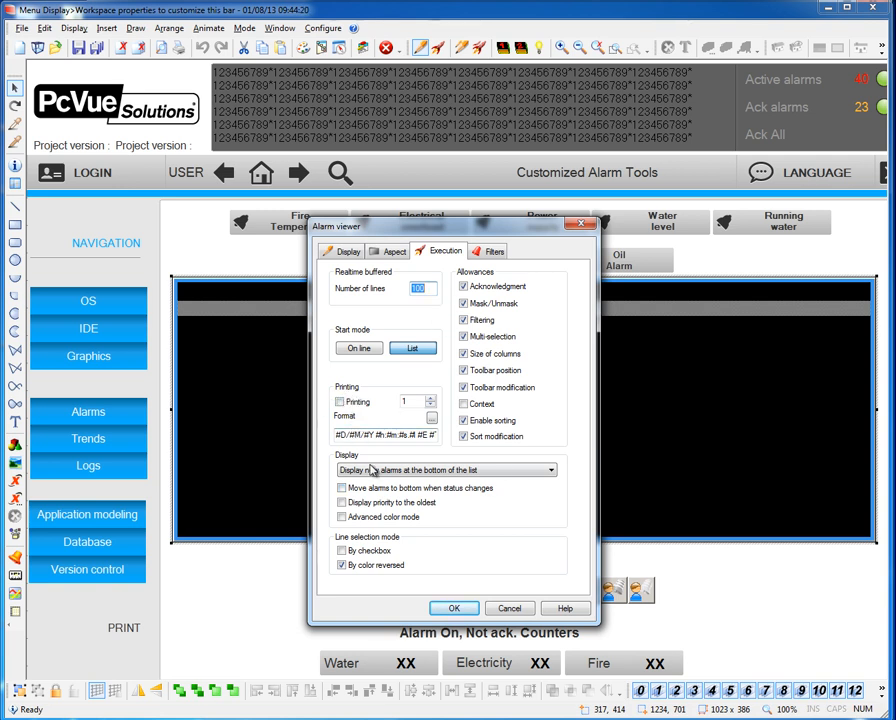
pyautogui.click(454, 608)
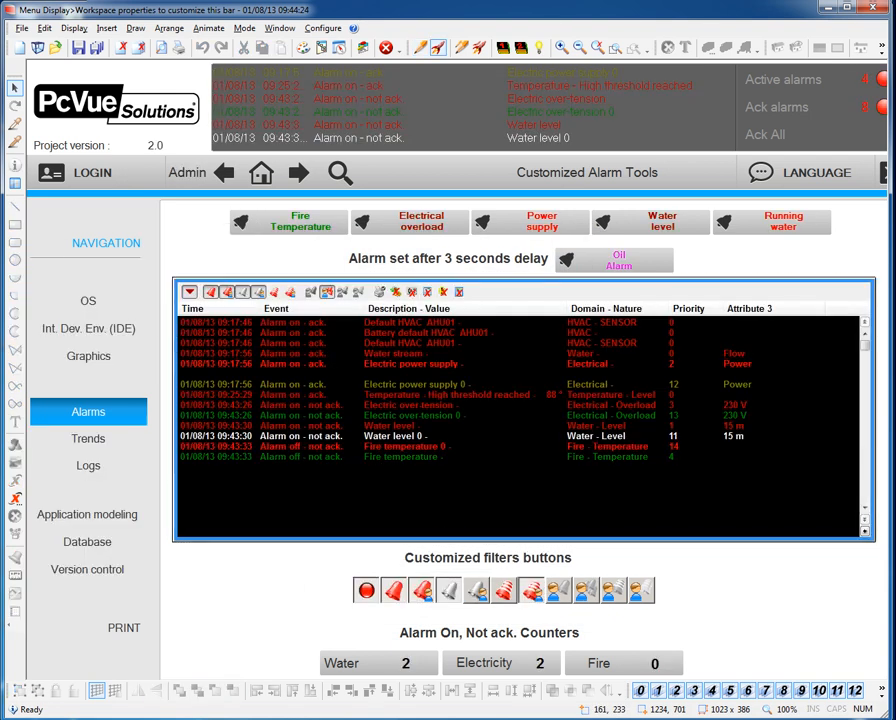
# Go to Trends in the left navigation to show the Standard Trend Display
pyautogui.click(88, 438)
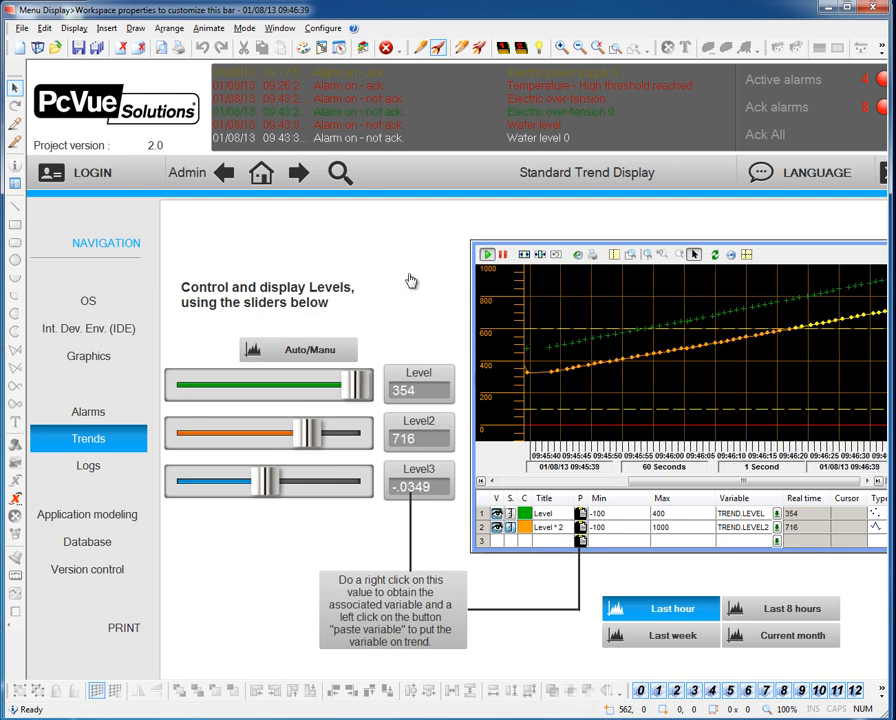
pyautogui.moveTo(444, 292)
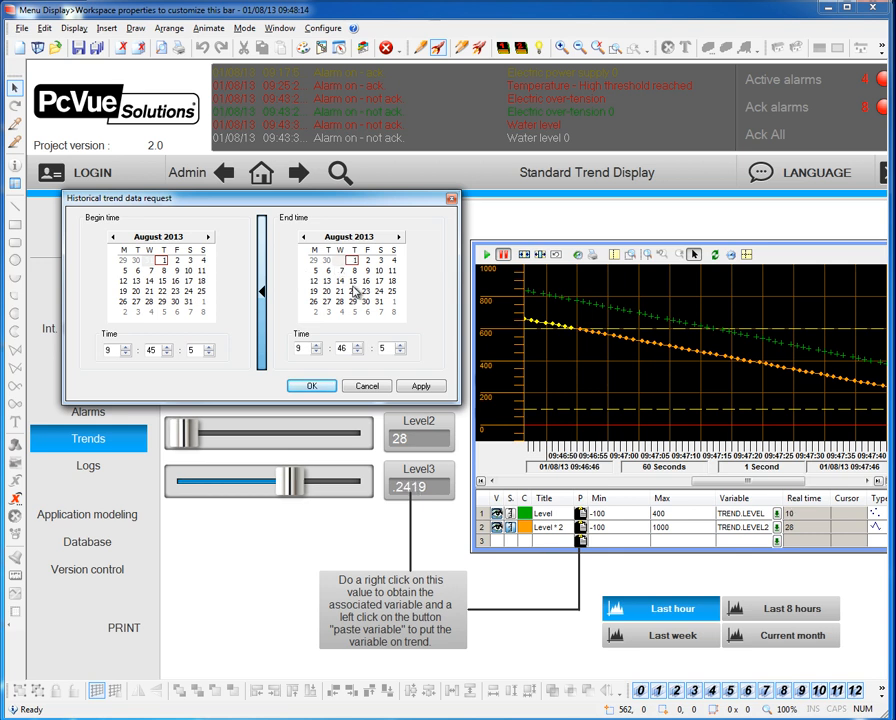
# Pick August 2013 begin and end dates for the historical trend request and confirm
pyautogui.click(420, 386)
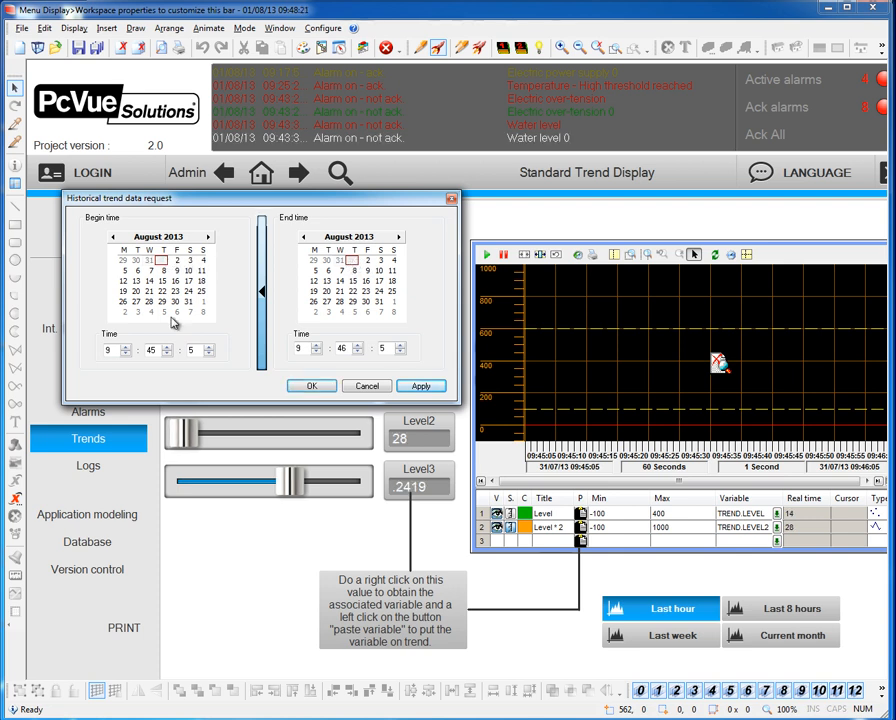
pyautogui.click(420, 384)
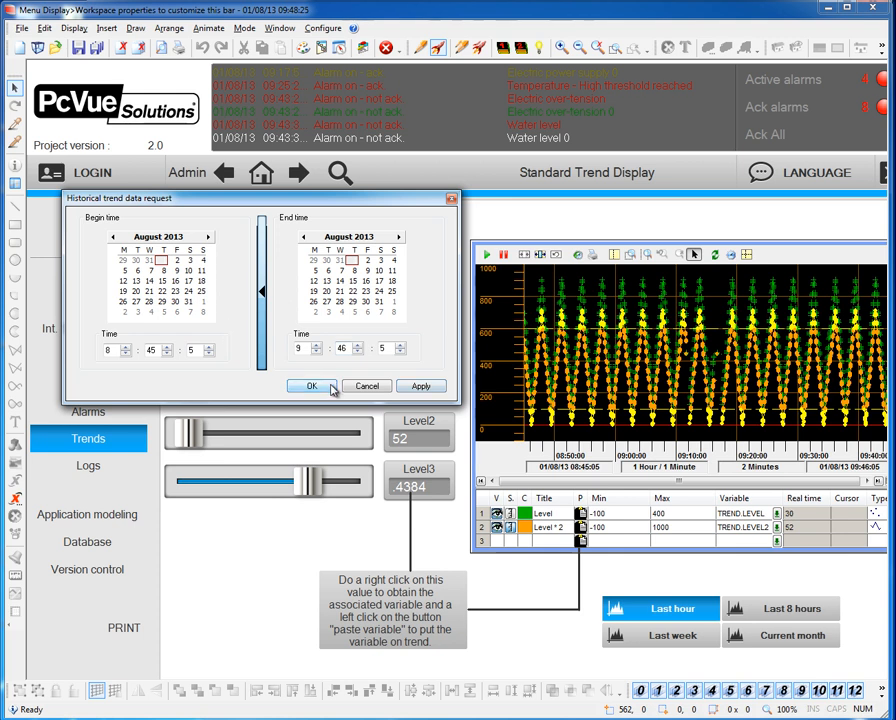
pyautogui.click(312, 386)
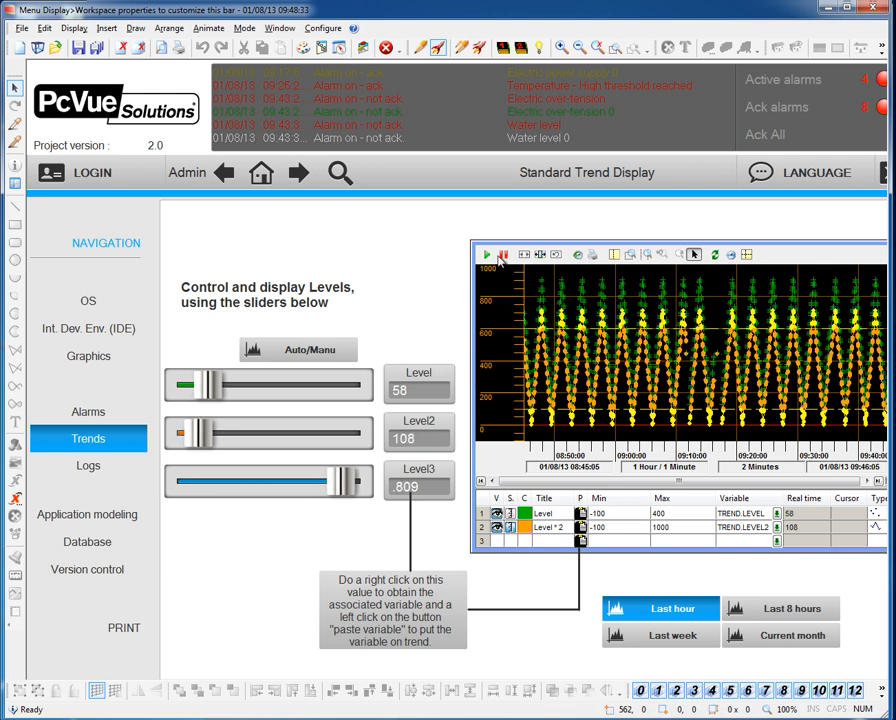
# Leave historical mode and resume real-time updating of the trend chart
pyautogui.click(486, 256)
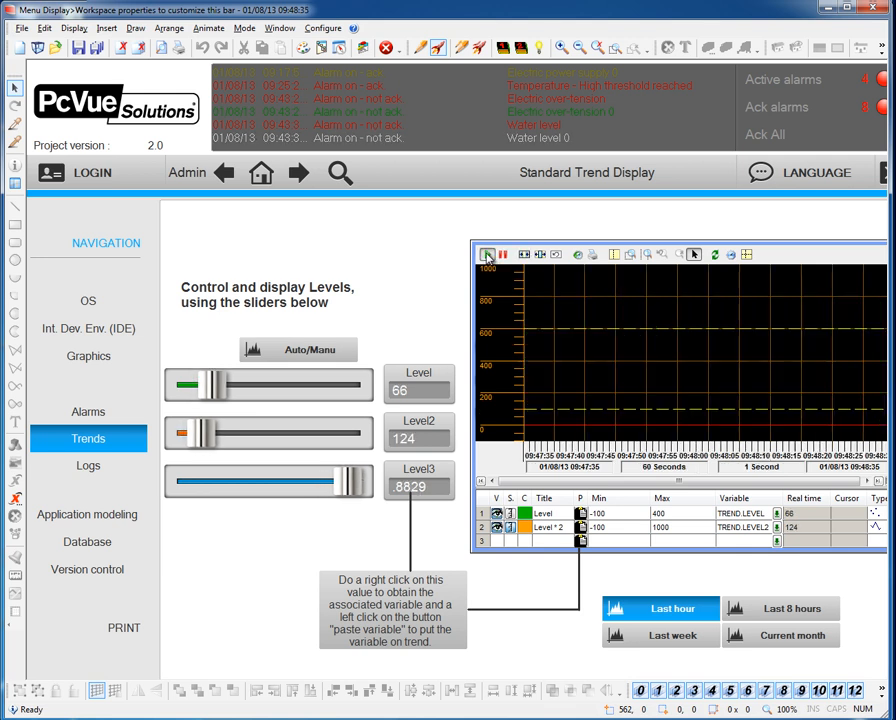
pyautogui.click(504, 254)
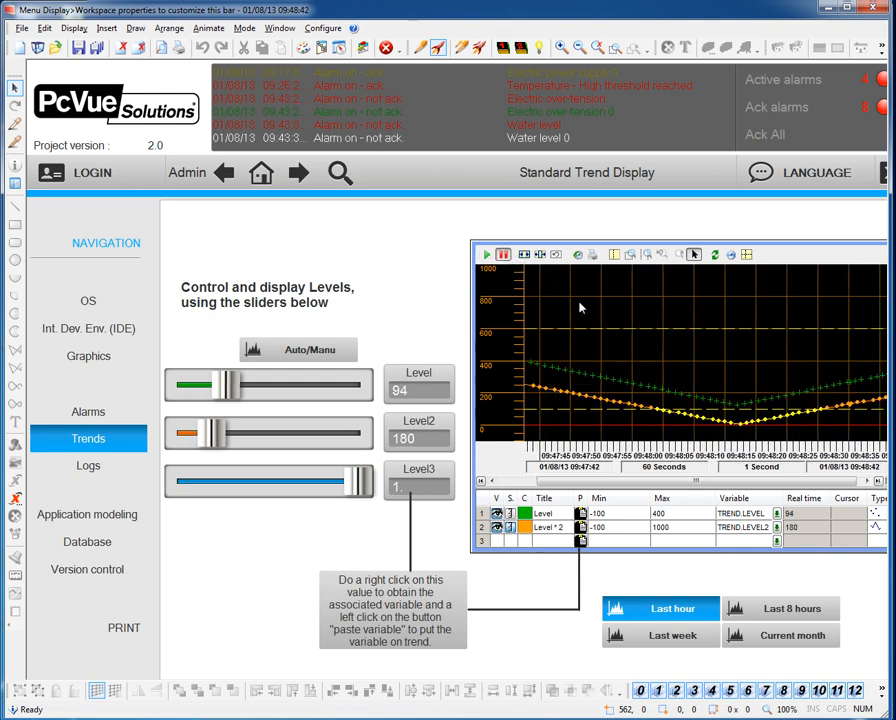
pyautogui.rightClick(580, 308)
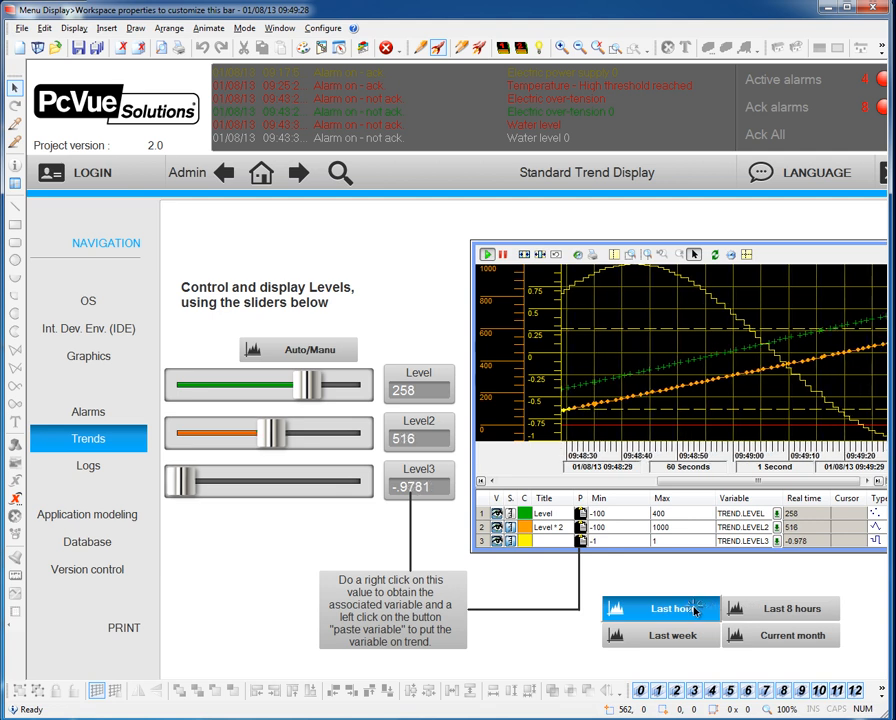
# Show the last hour, then the last 8 hours of trend history
pyautogui.click(664, 608)
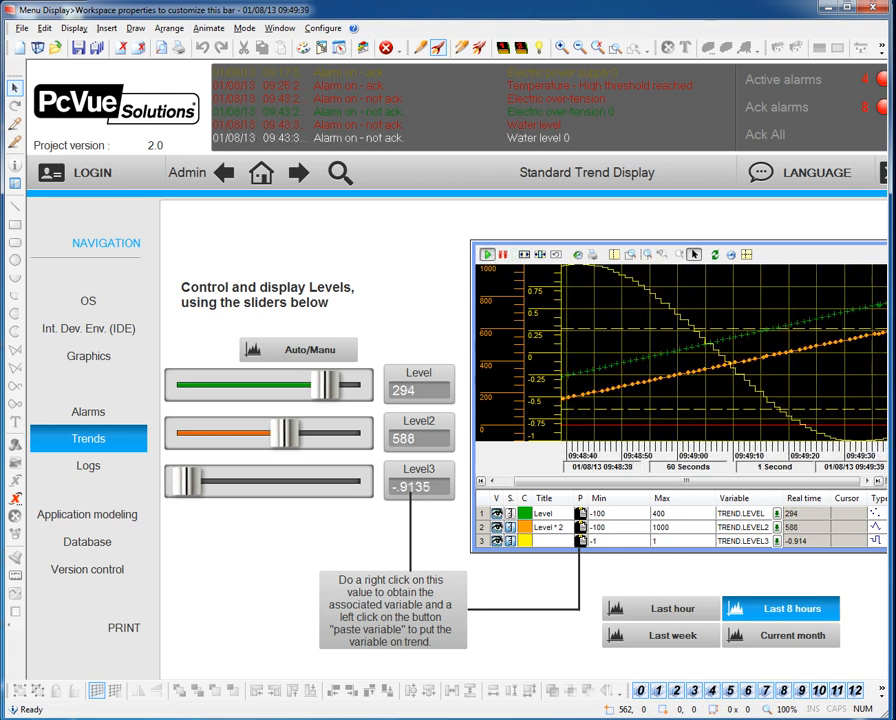
pyautogui.click(88, 466)
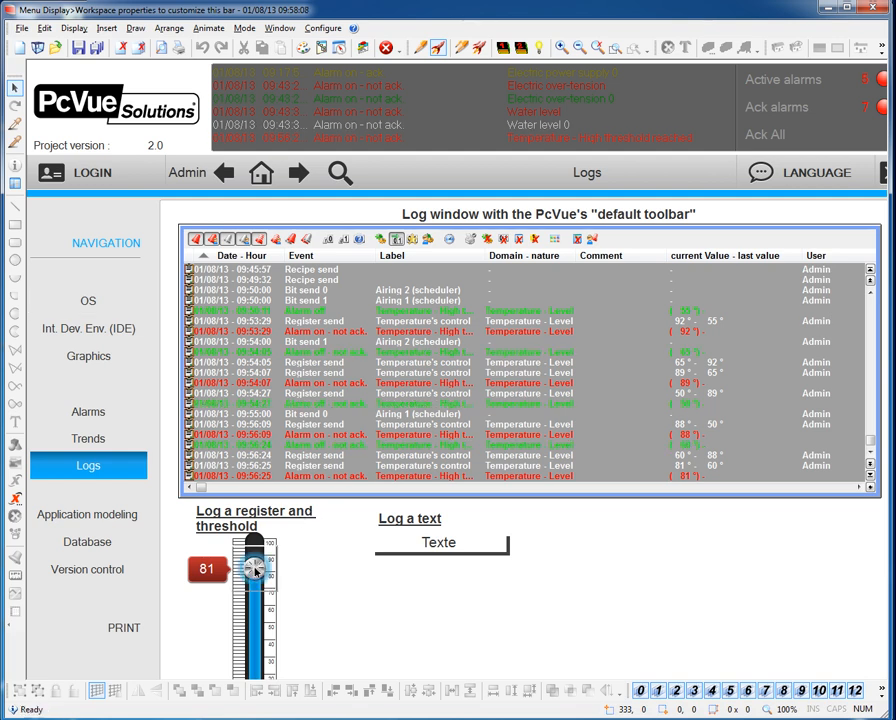
# Drag the temperature level slider so a new value is logged
pyautogui.moveTo(256, 568); pyautogui.dragTo(254, 622)
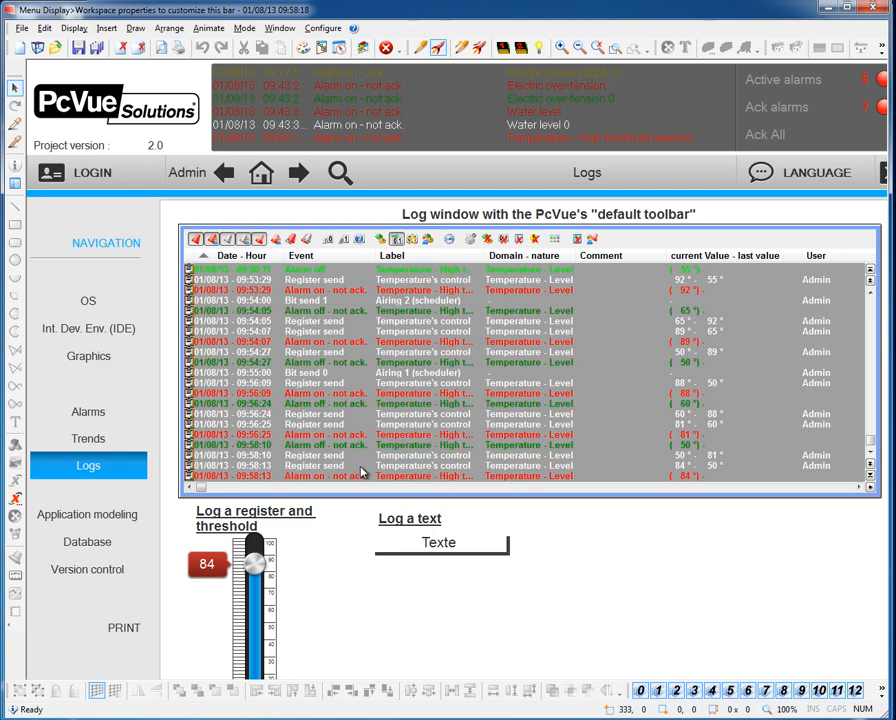
pyautogui.moveTo(636, 476)
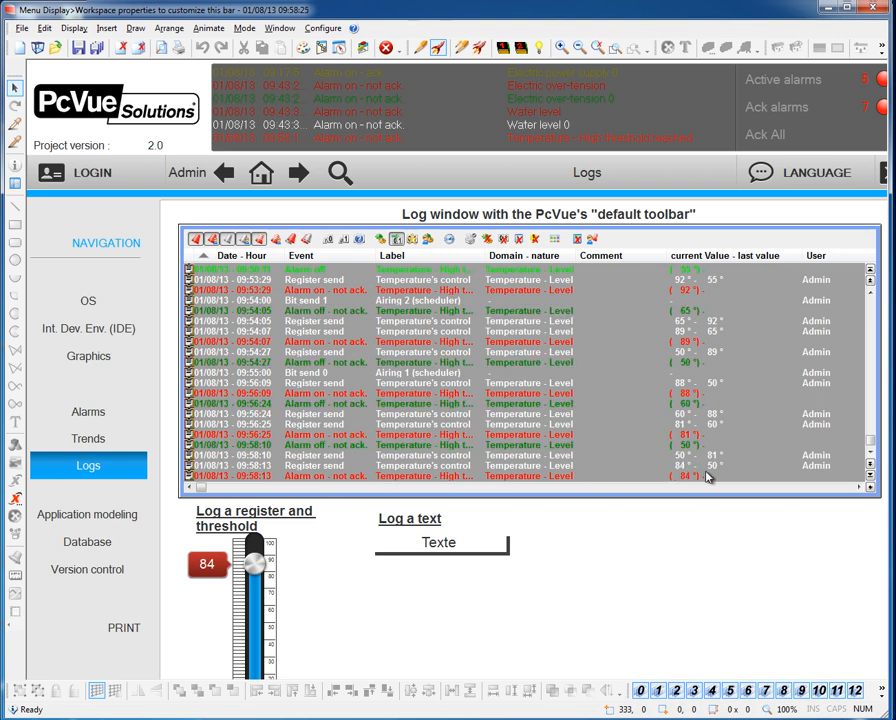
pyautogui.moveTo(552, 512)
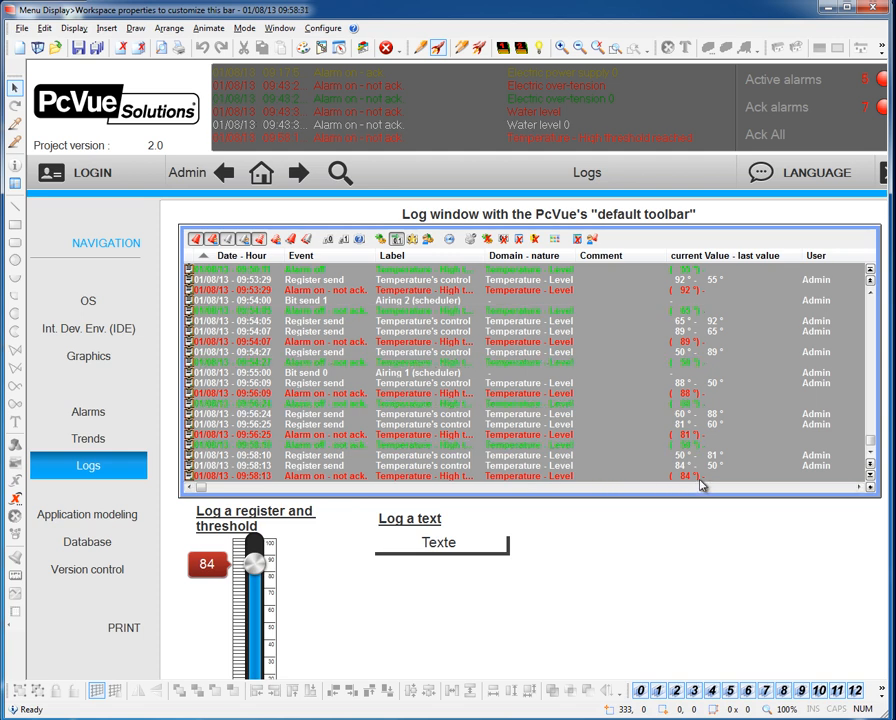
pyautogui.moveTo(596, 504)
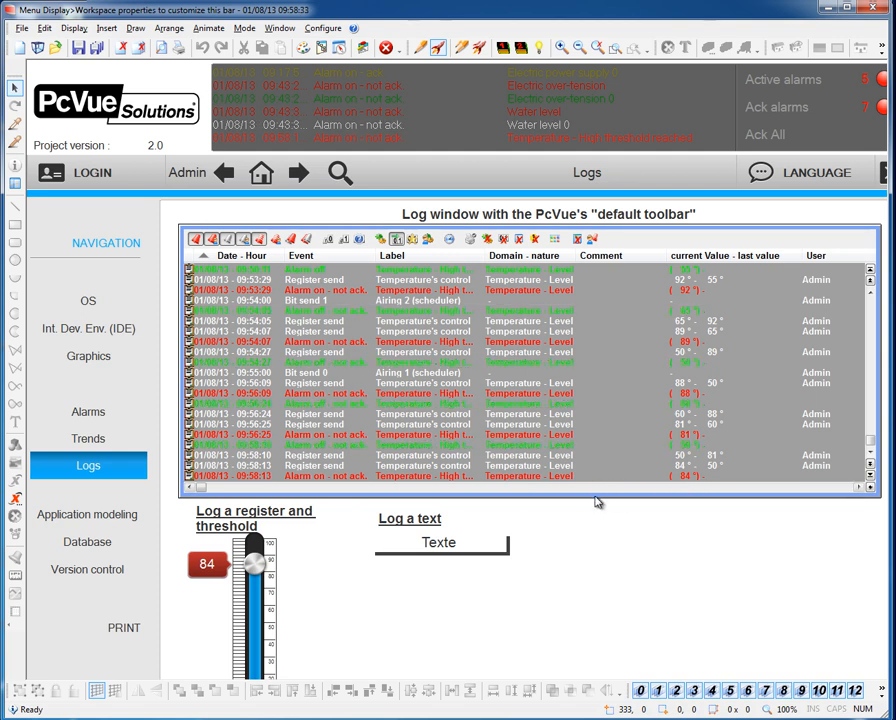
pyautogui.moveTo(664, 476)
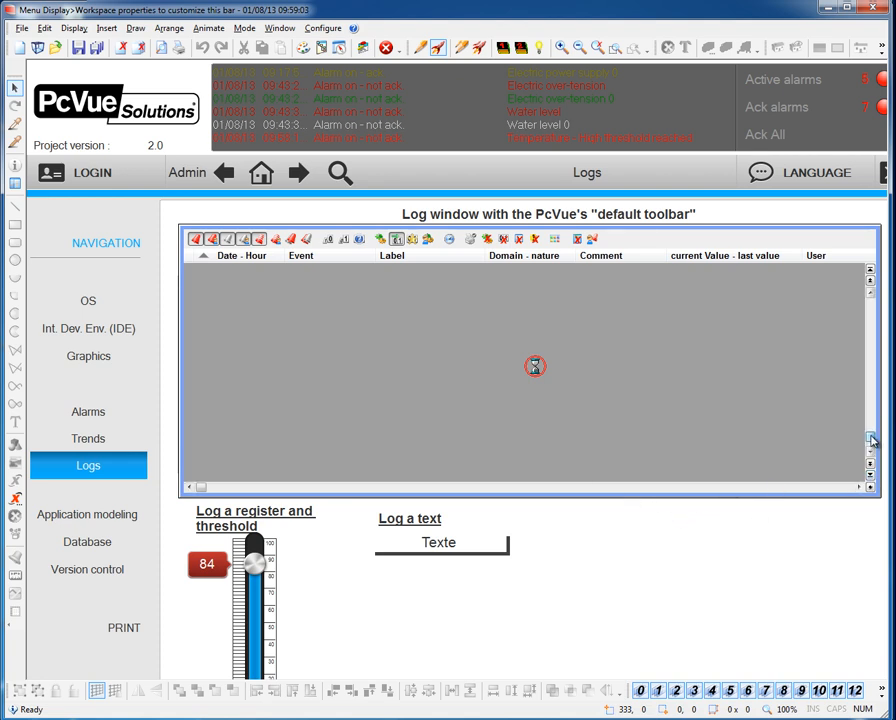
pyautogui.moveTo(618, 480)
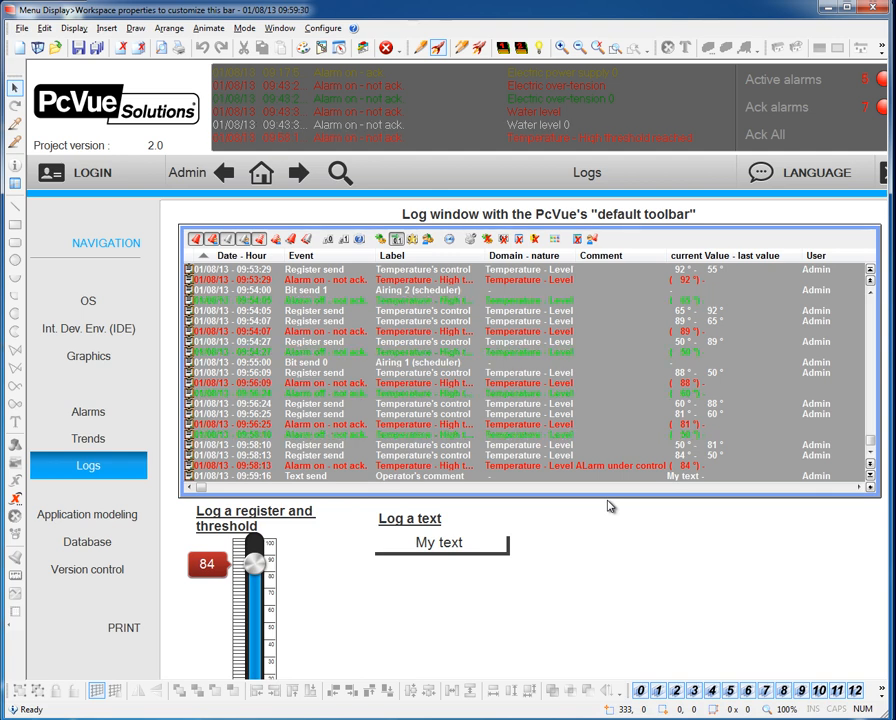
pyautogui.moveTo(448, 240)
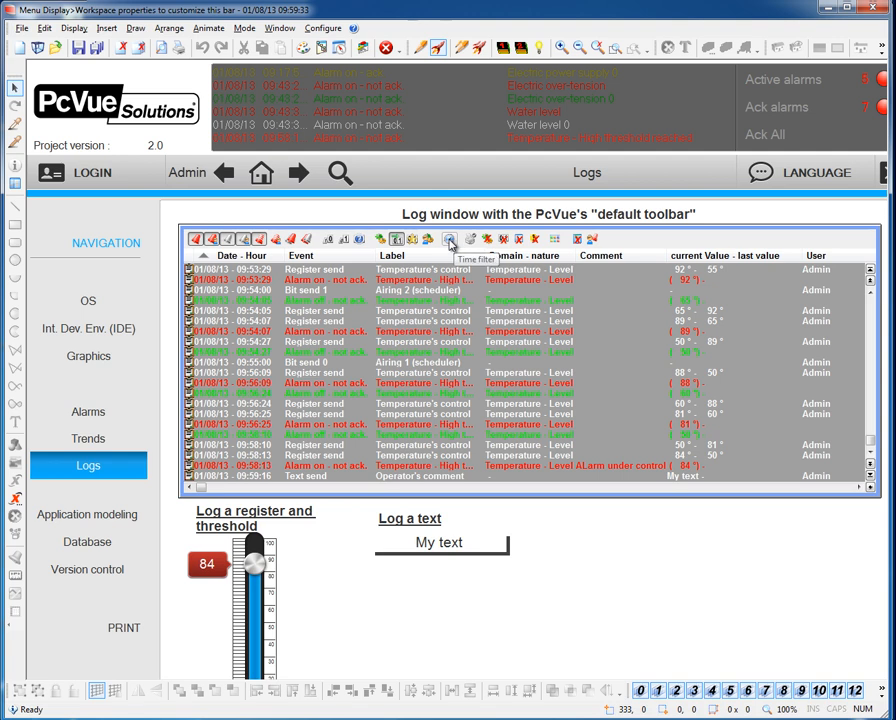
# Bring up the Logs display date/time dialog from the log window toolbar
pyautogui.click(450, 240)
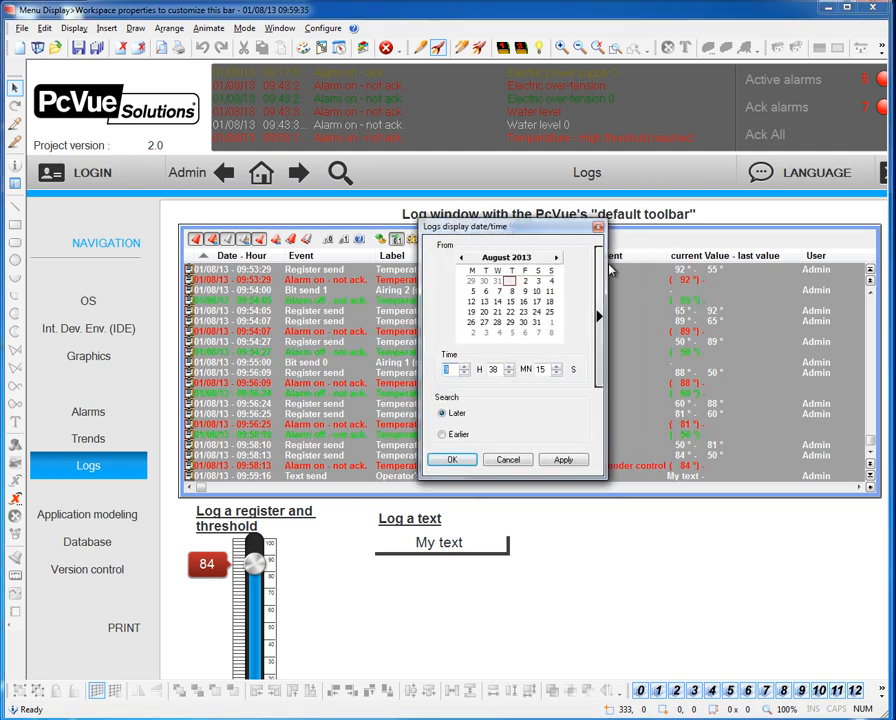